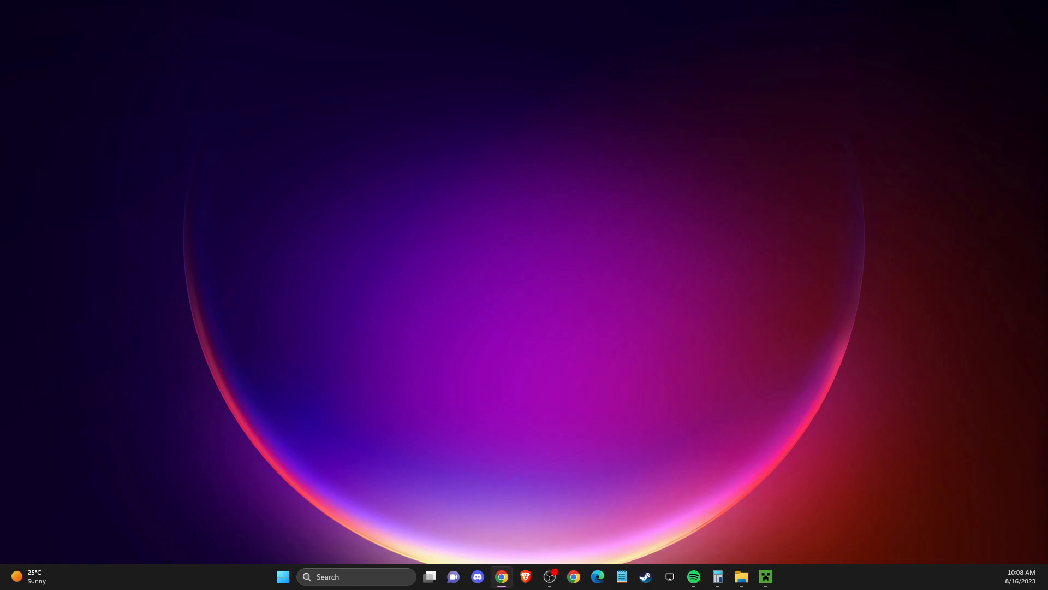
pyautogui.moveTo(987, 382)
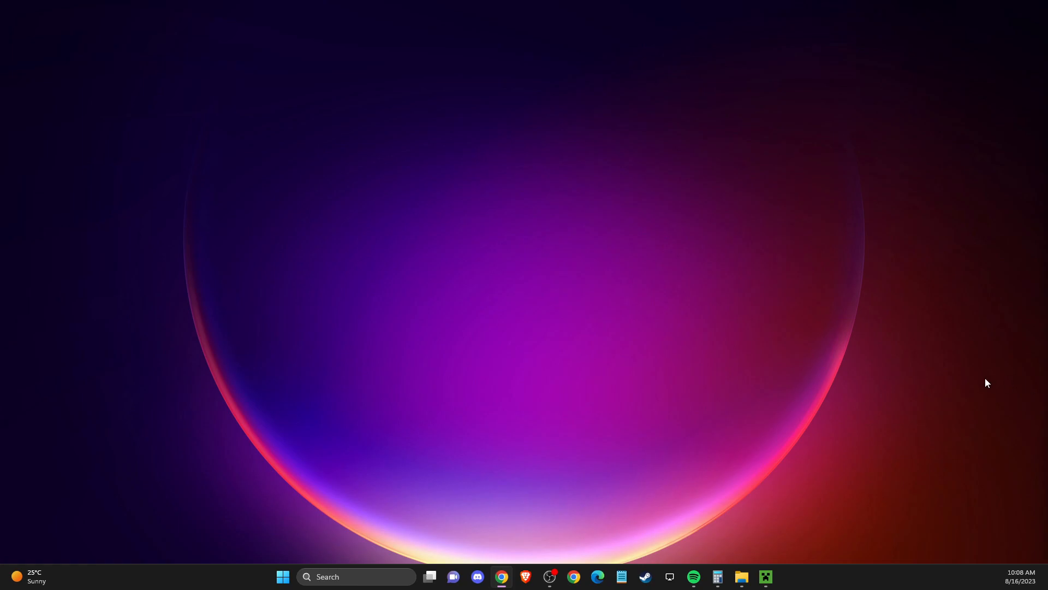
pyautogui.moveTo(385, 568)
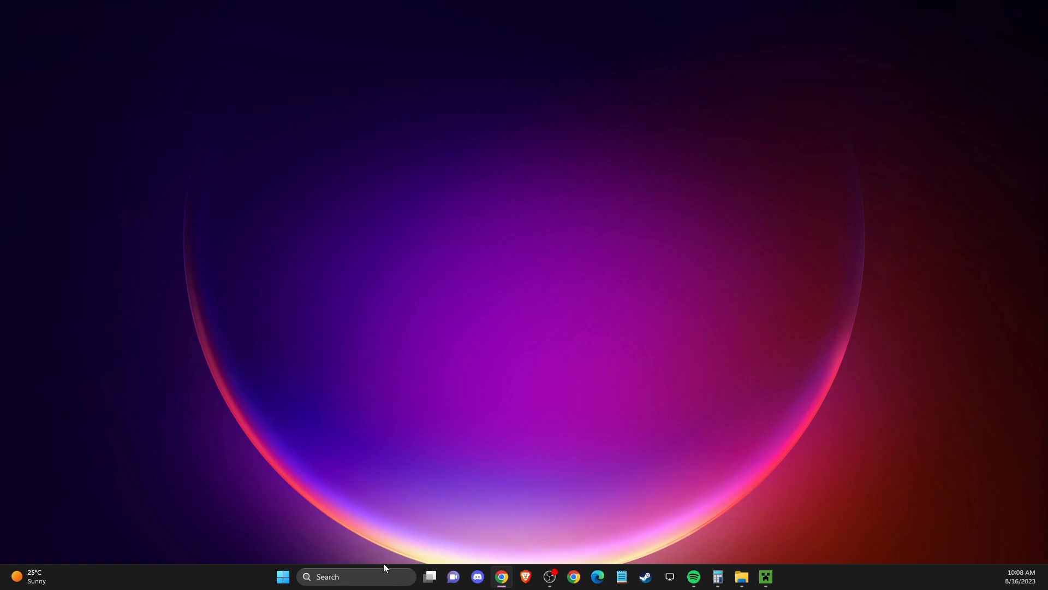
# Find and launch Configure Java from the Windows search box.
pyautogui.click(356, 577)
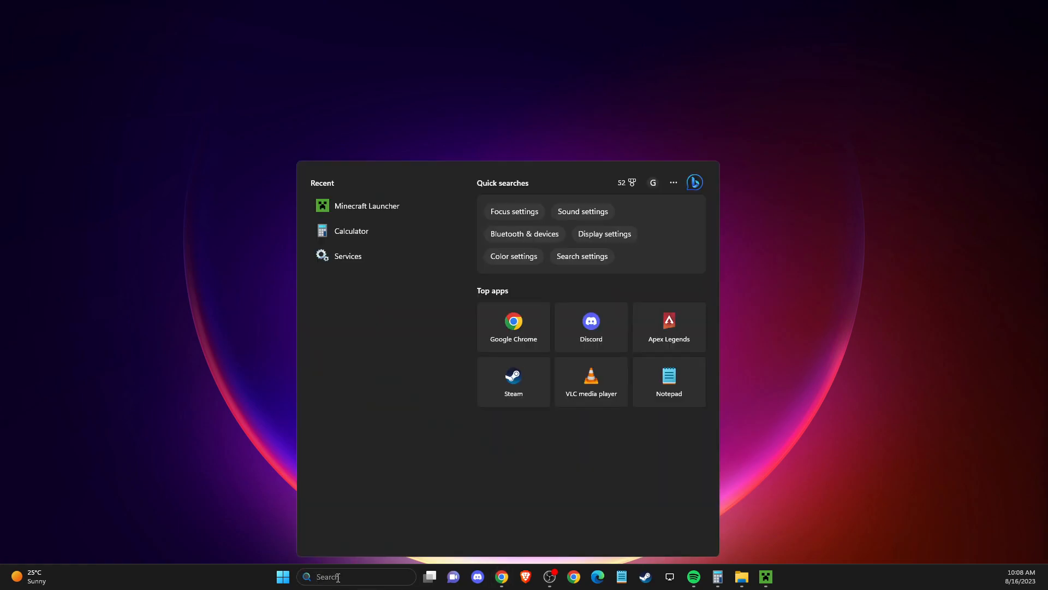
pyautogui.write('CONFIGUR')
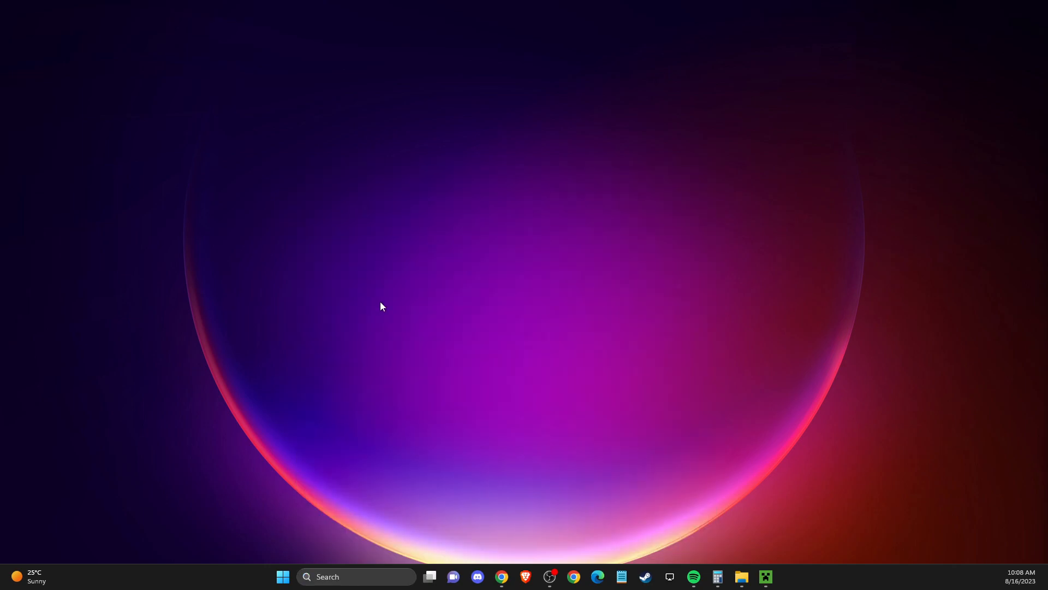
pyautogui.click(777, 577)
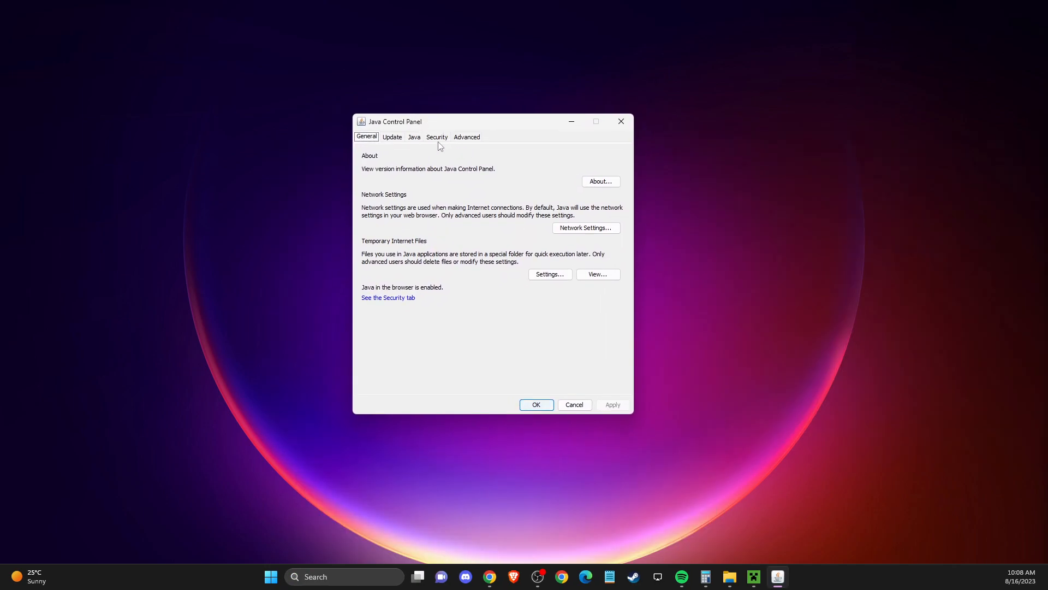
# Run Update Now in the Java Control Panel and acknowledge the latest-Java-installed notice.
pyautogui.click(392, 138)
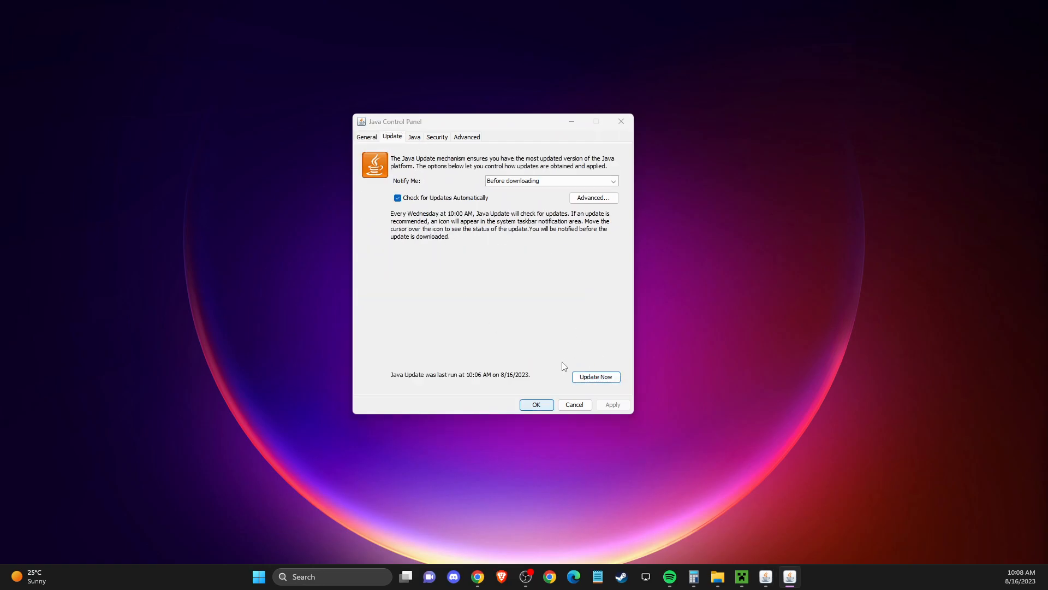
pyautogui.click(594, 376)
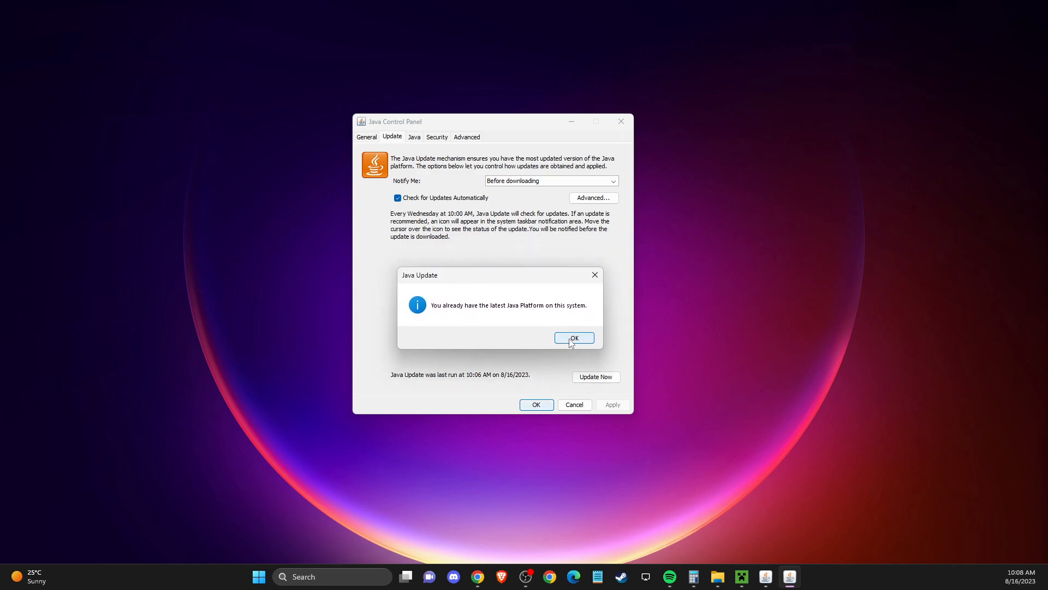
pyautogui.click(574, 338)
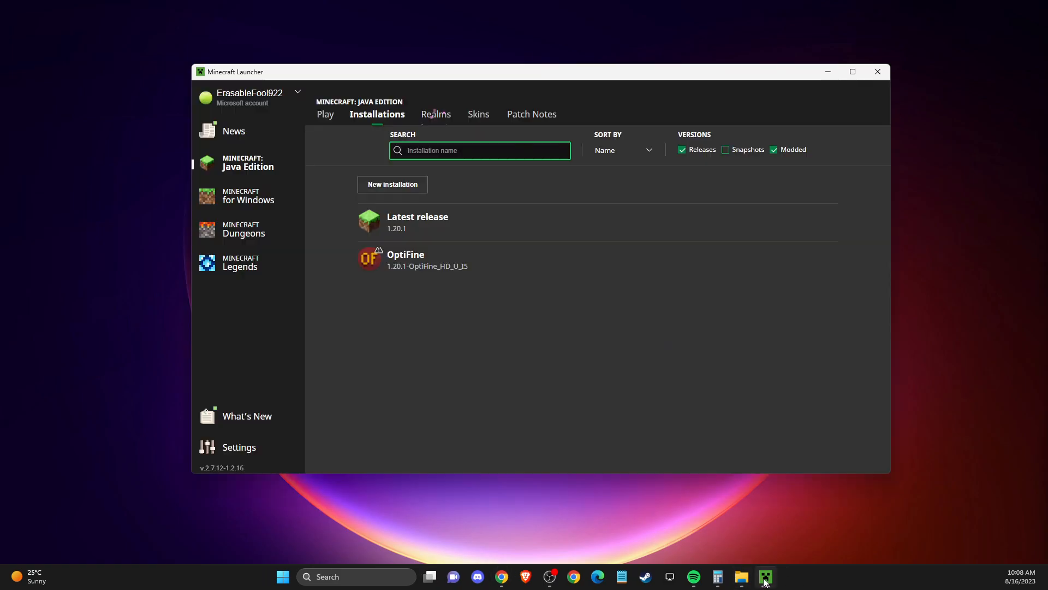
# In the launcher's Installations list, choose Edit for the Latest release installation.
pyautogui.click(325, 114)
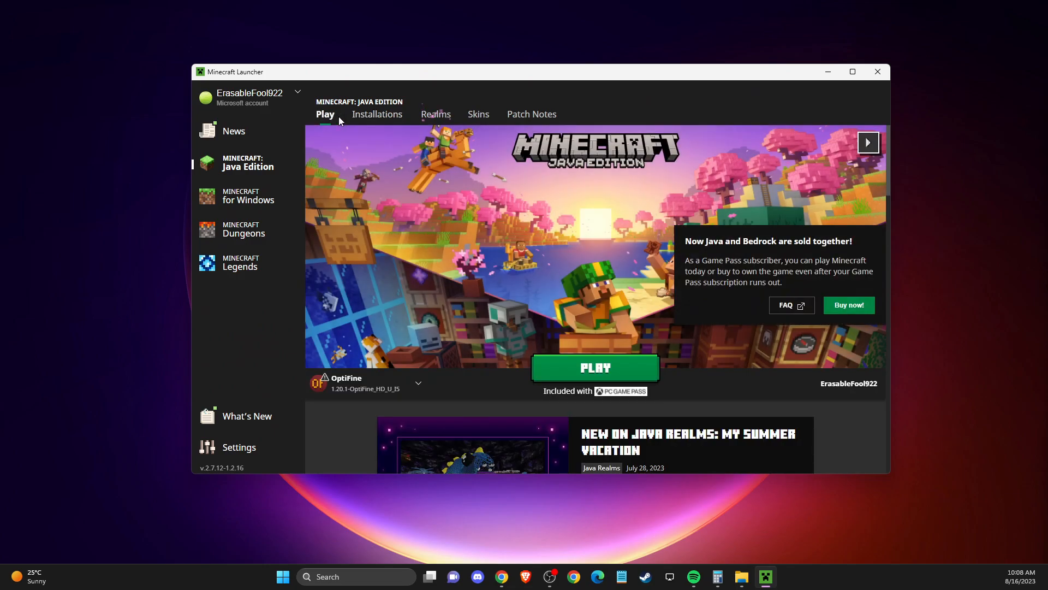
pyautogui.click(376, 113)
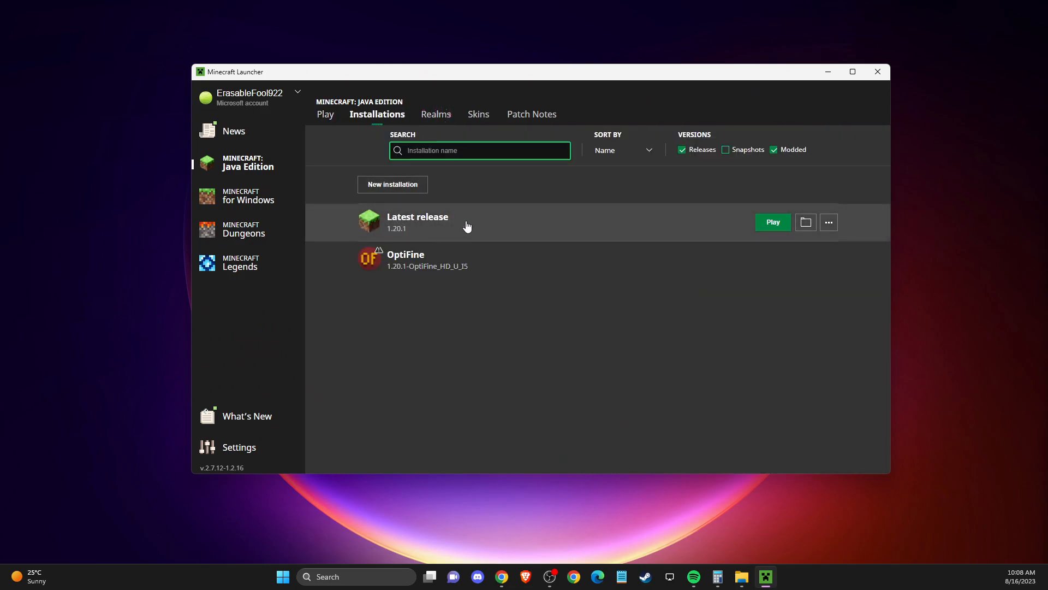
pyautogui.moveTo(561, 223)
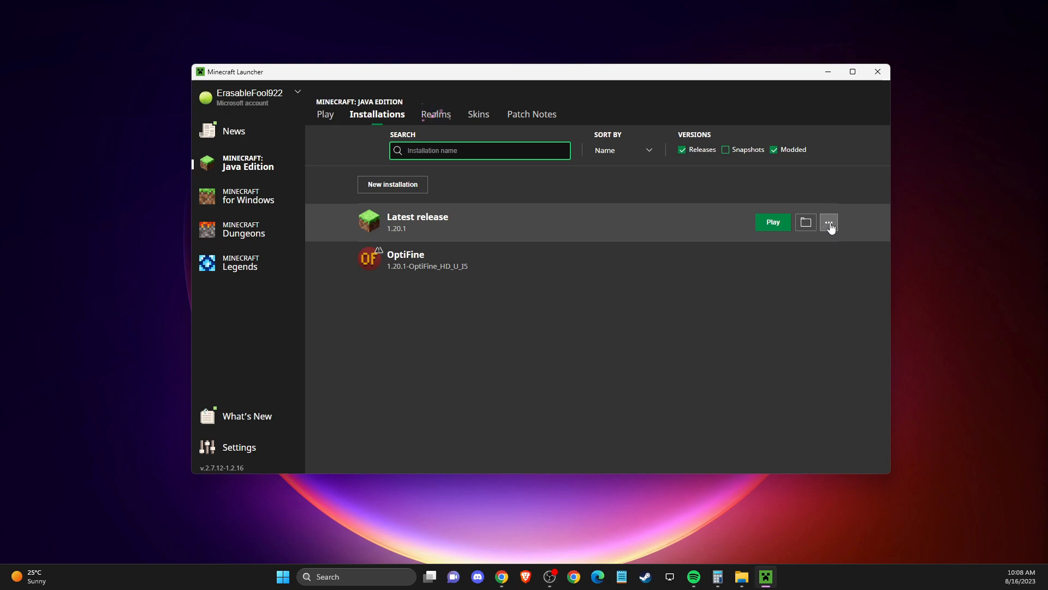
pyautogui.click(829, 222)
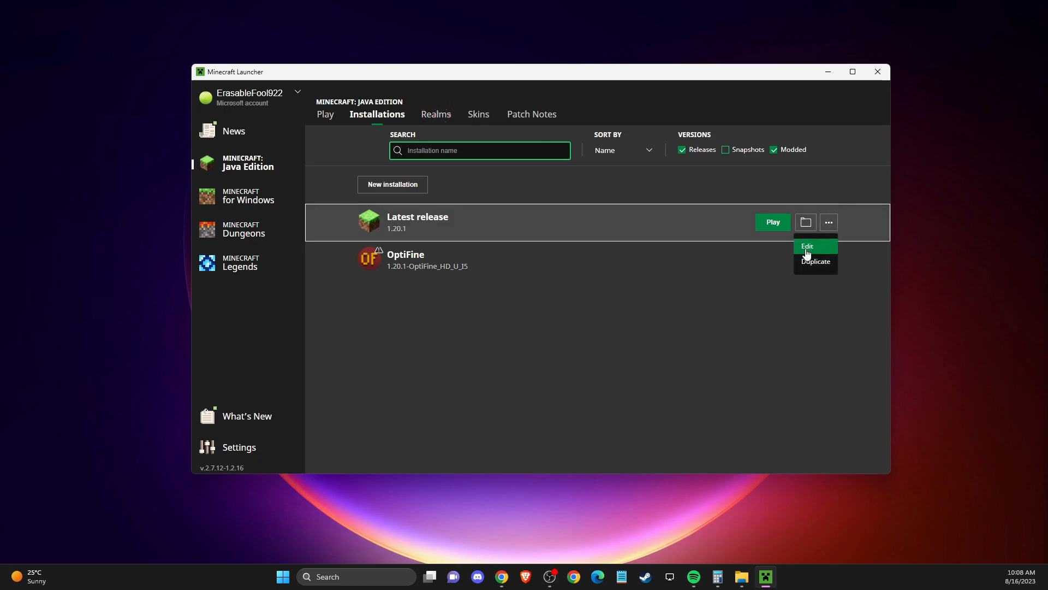
pyautogui.click(807, 245)
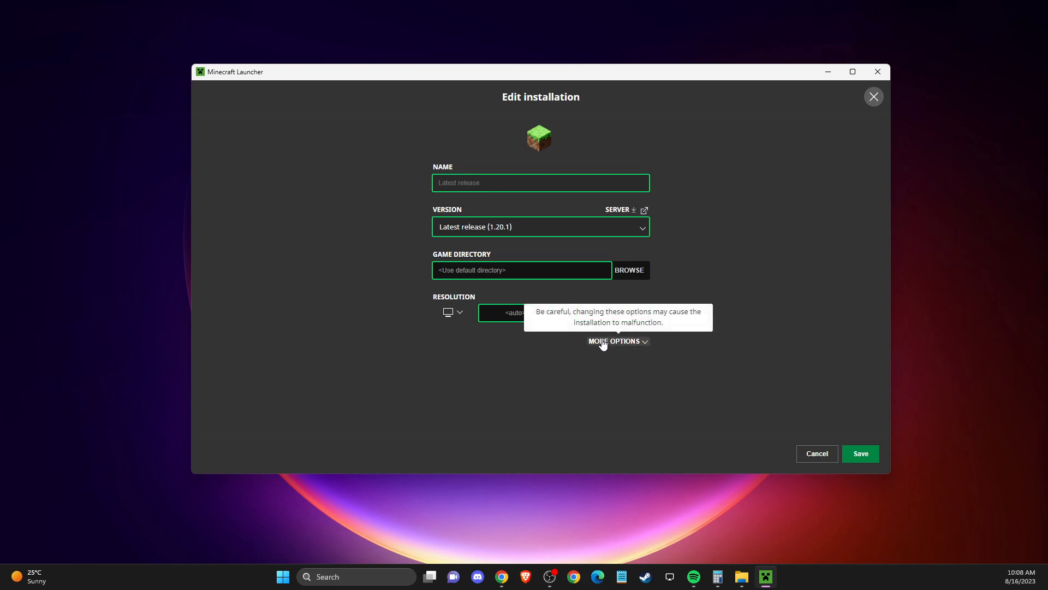
# Under More Options, change the JVM arguments' maximum memory from -Xmx2G to -Xmx8G.
pyautogui.click(614, 341)
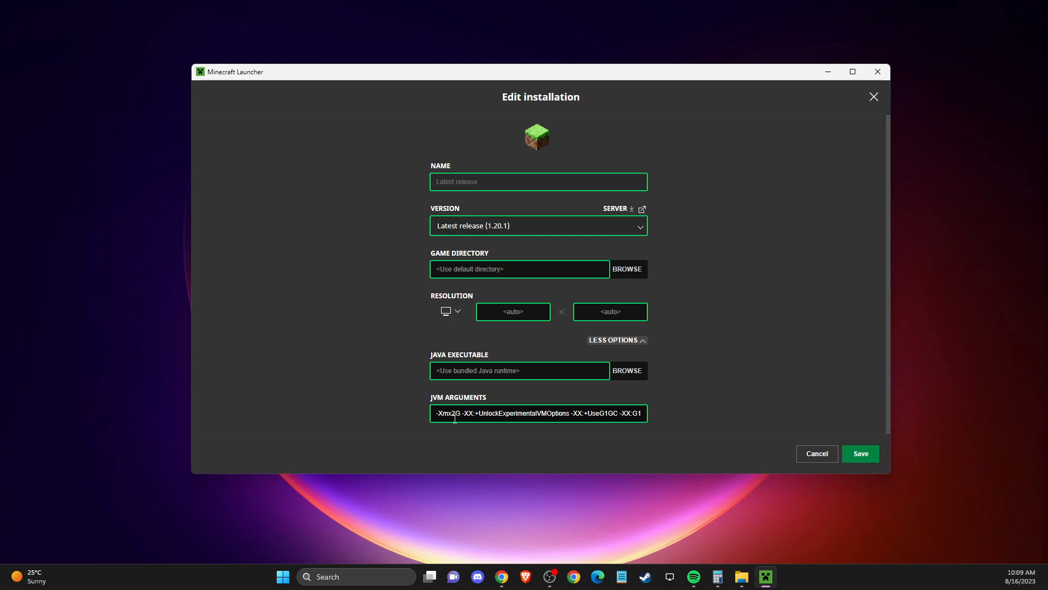
pyautogui.click(538, 413)
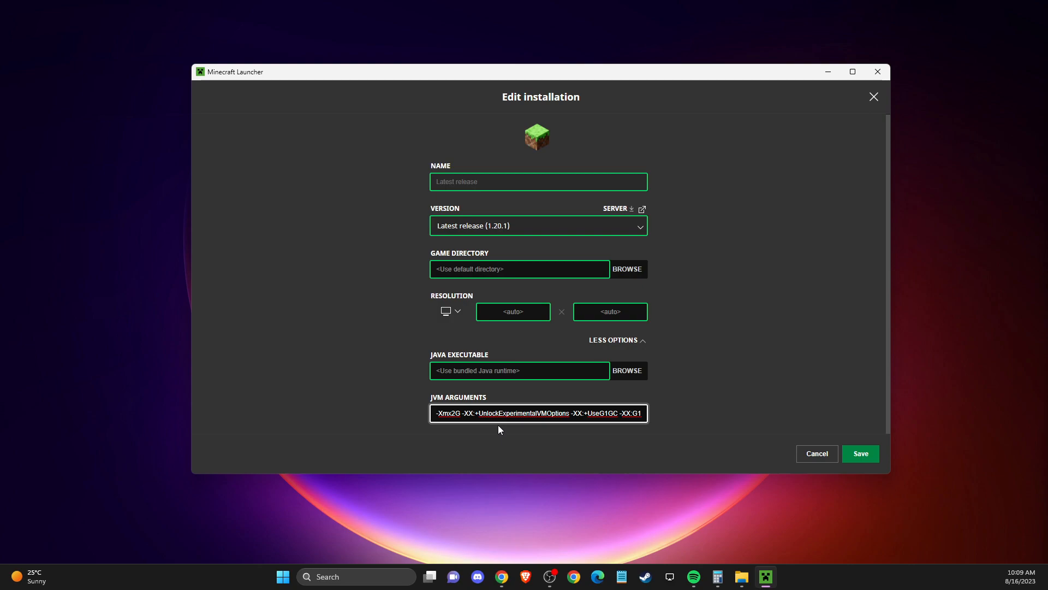
pyautogui.click(456, 413)
pyautogui.write('8')
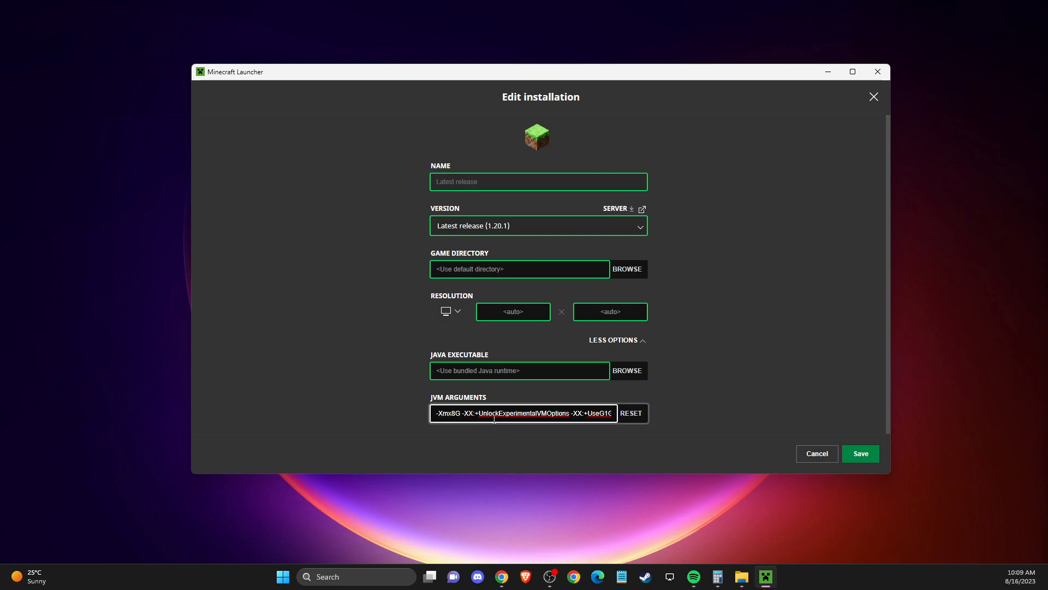
pyautogui.moveTo(347, 577)
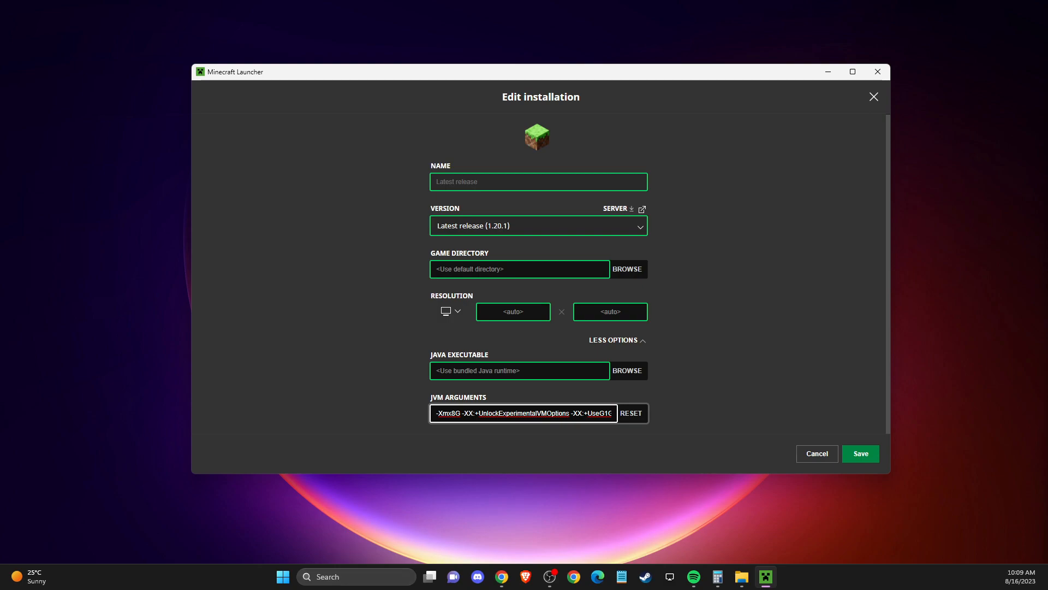
pyautogui.click(356, 575)
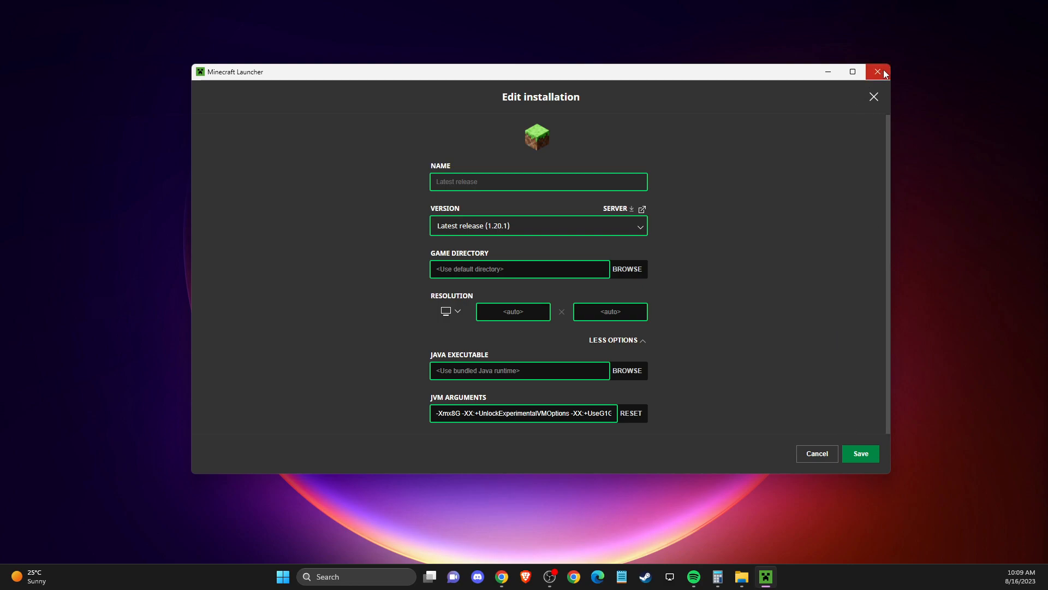
# Close the Minecraft Launcher, leaving the Windows desktop.
pyautogui.click(878, 72)
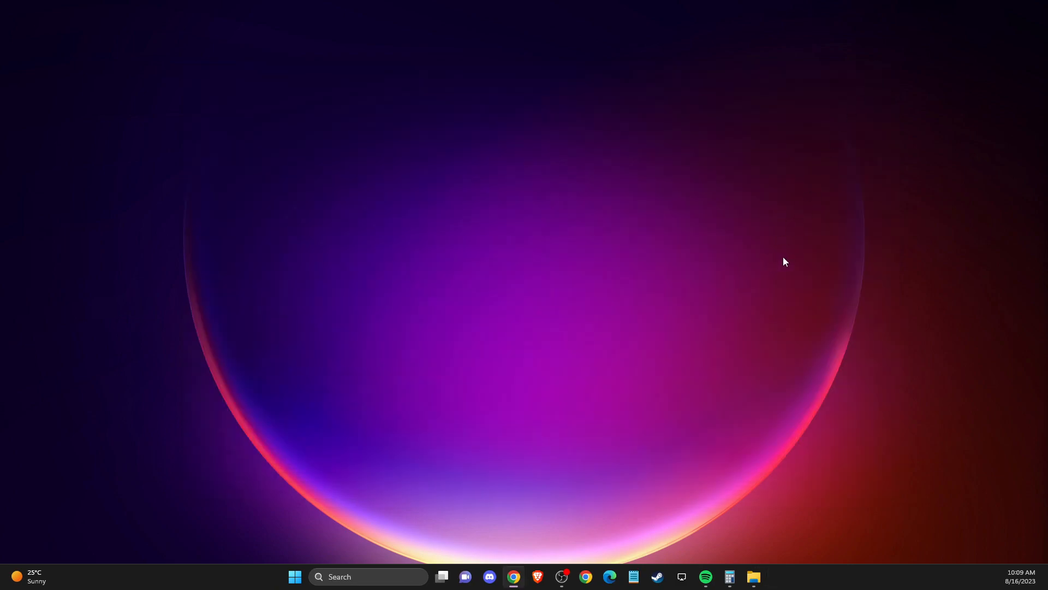
pyautogui.moveTo(943, 337)
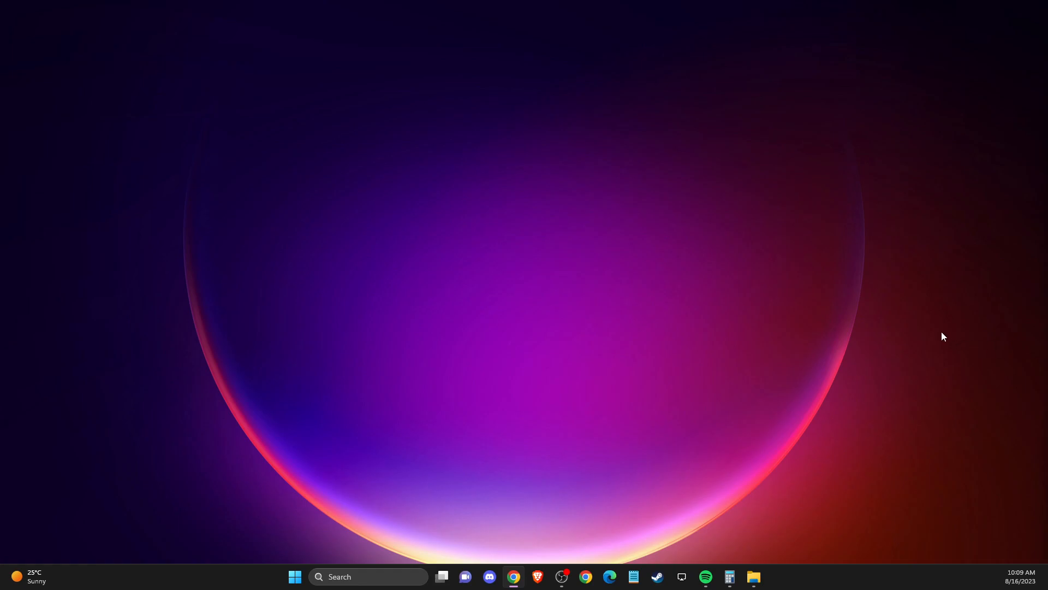
pyautogui.moveTo(854, 340)
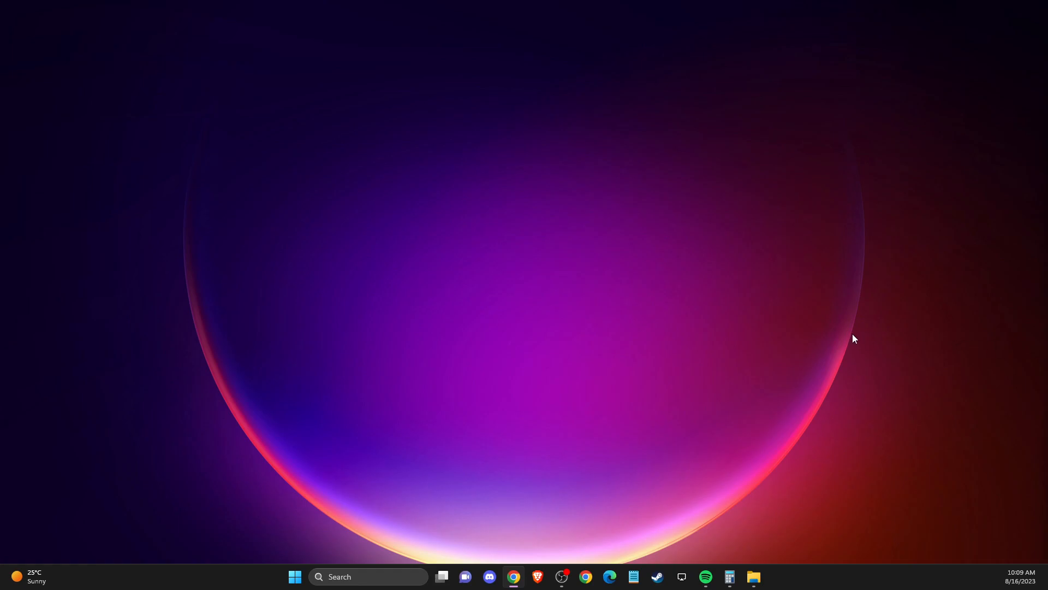
pyautogui.moveTo(872, 341)
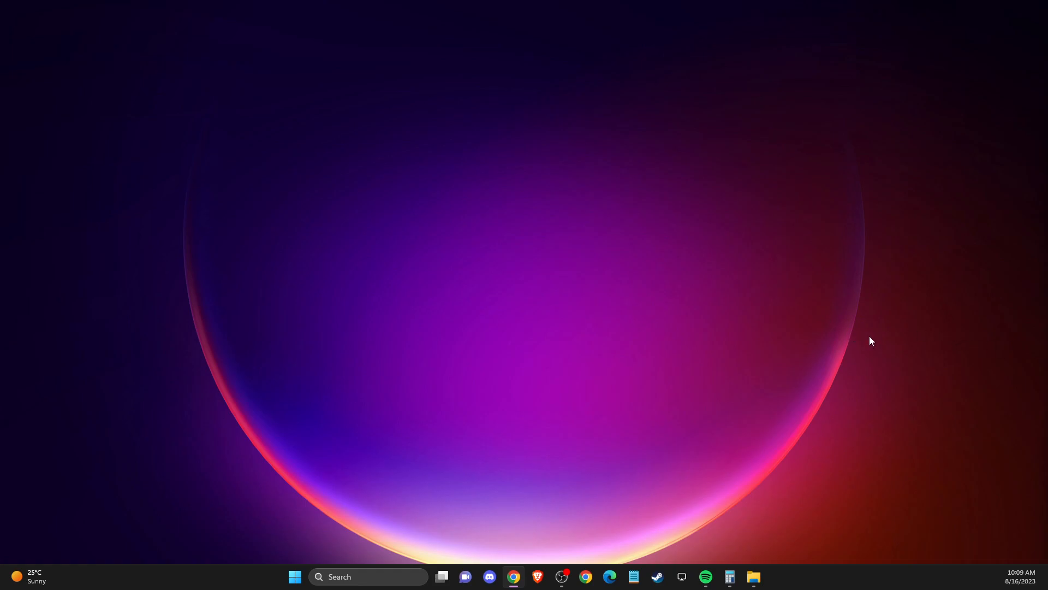